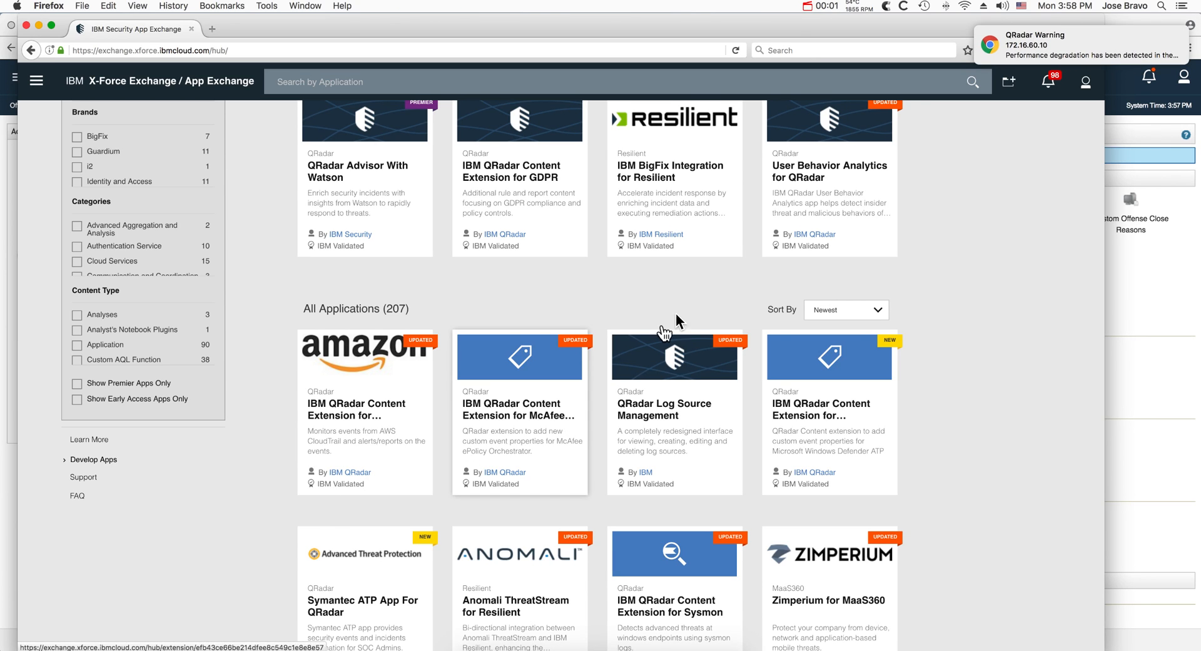
{"action": "mouse_move", "coordinate": [677, 467]}
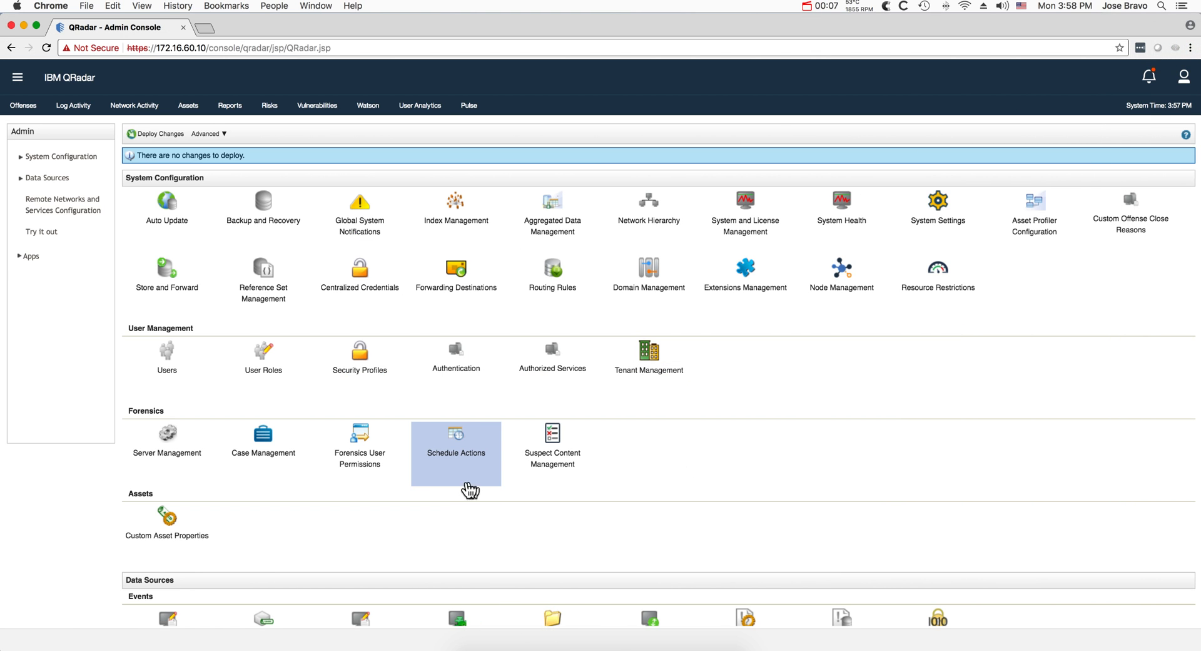
{"action": "scroll", "scroll_direction": "down", "scroll_amount": 3}
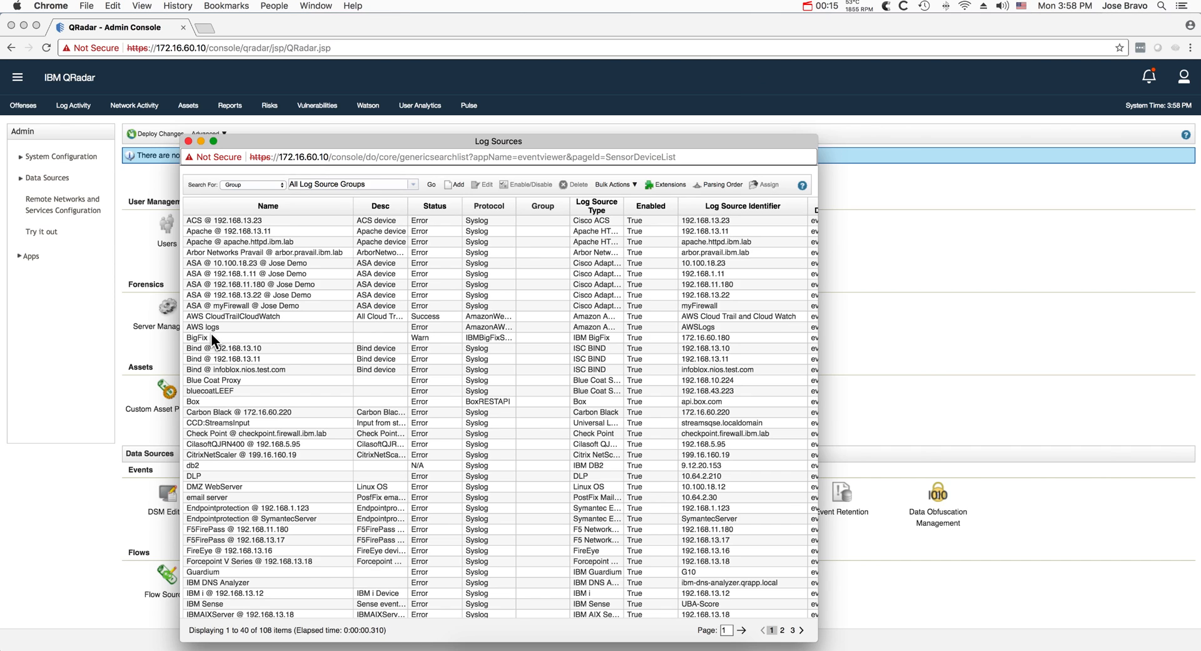
{"action": "left_click", "coordinate": [203, 327]}
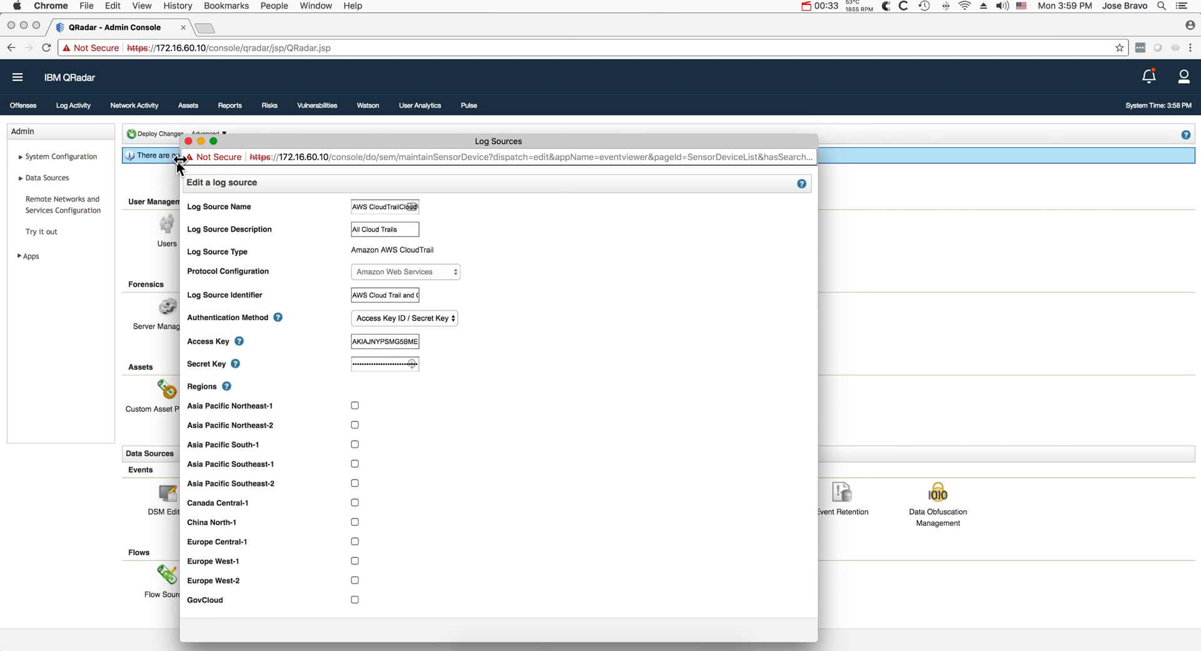
{"action": "left_click", "coordinate": [187, 140]}
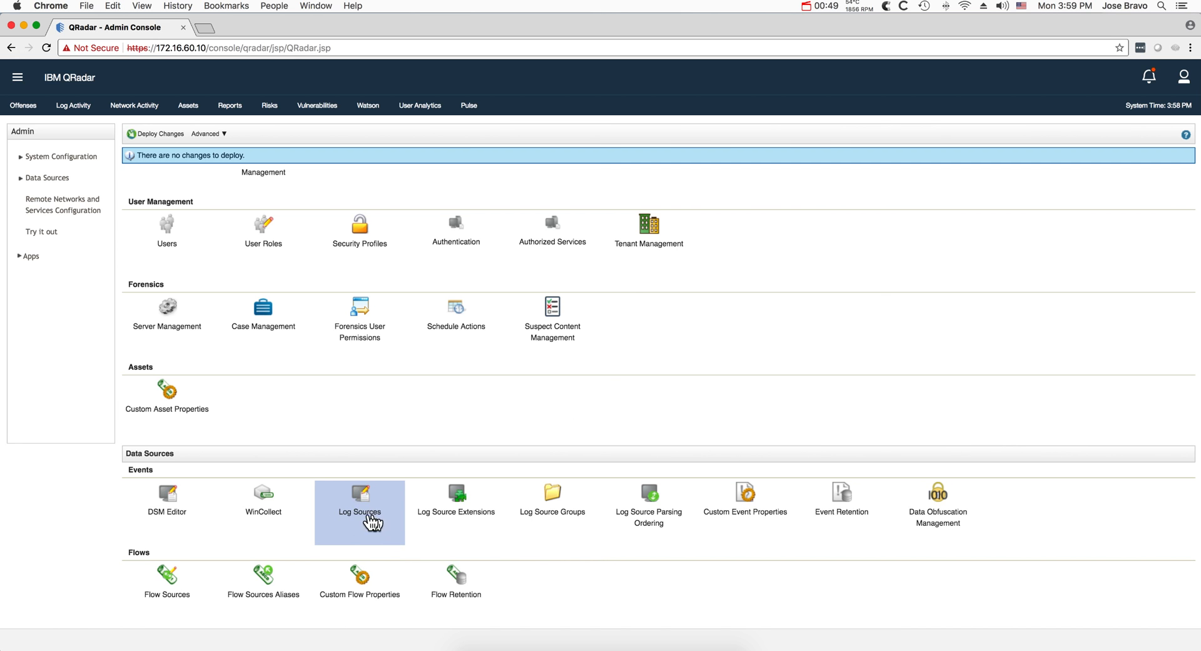
Step: Scroll down the Admin tab to the apps section to reach Log Source Management
{"action": "scroll", "scroll_direction": "down", "scroll_amount": 3}
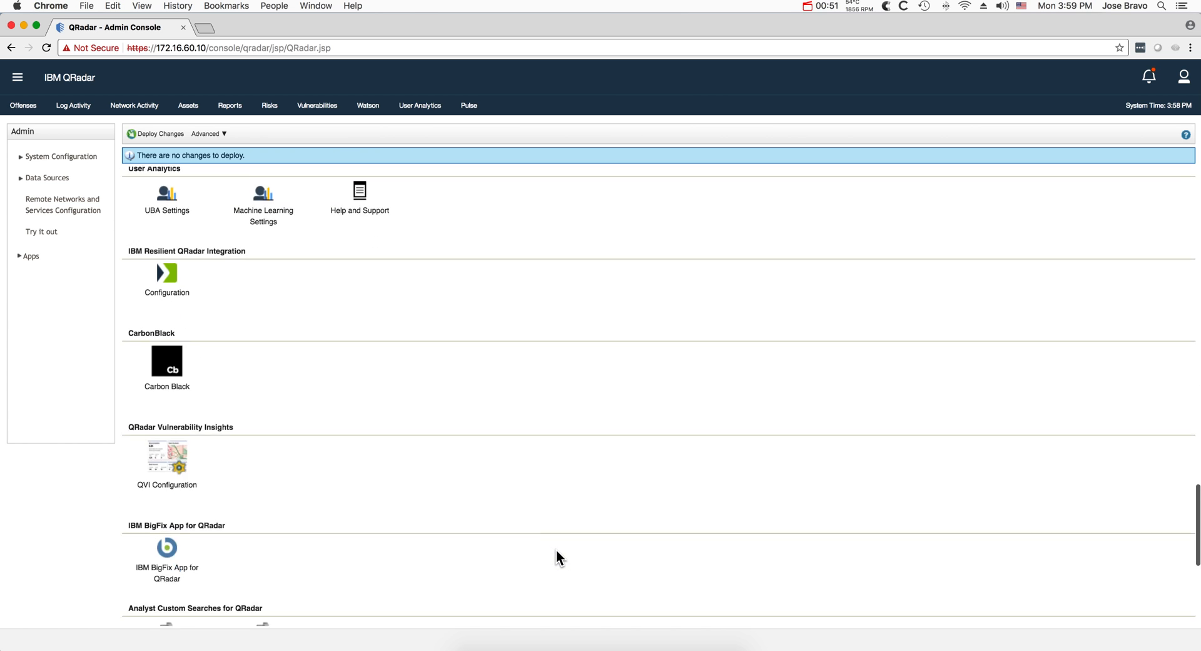
{"action": "scroll", "scroll_direction": "down", "scroll_amount": 3}
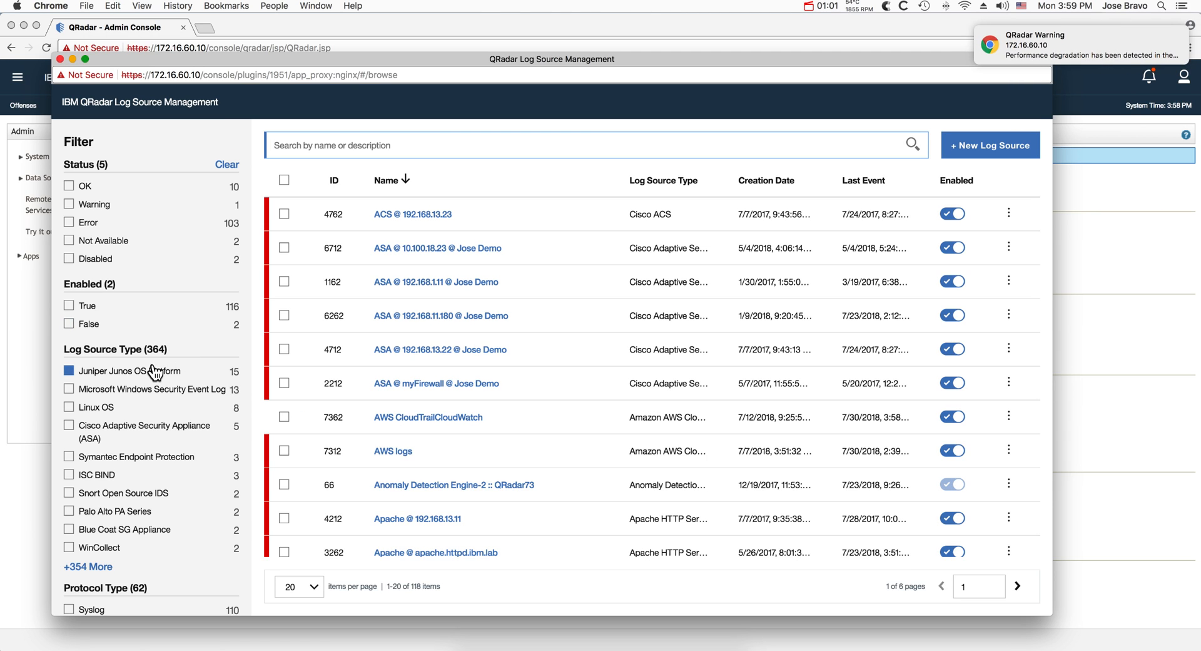
Step: Filter to Microsoft Windows Security Event Log, select all 13 sources, and start a bulk edit
{"action": "left_click", "coordinate": [69, 370]}
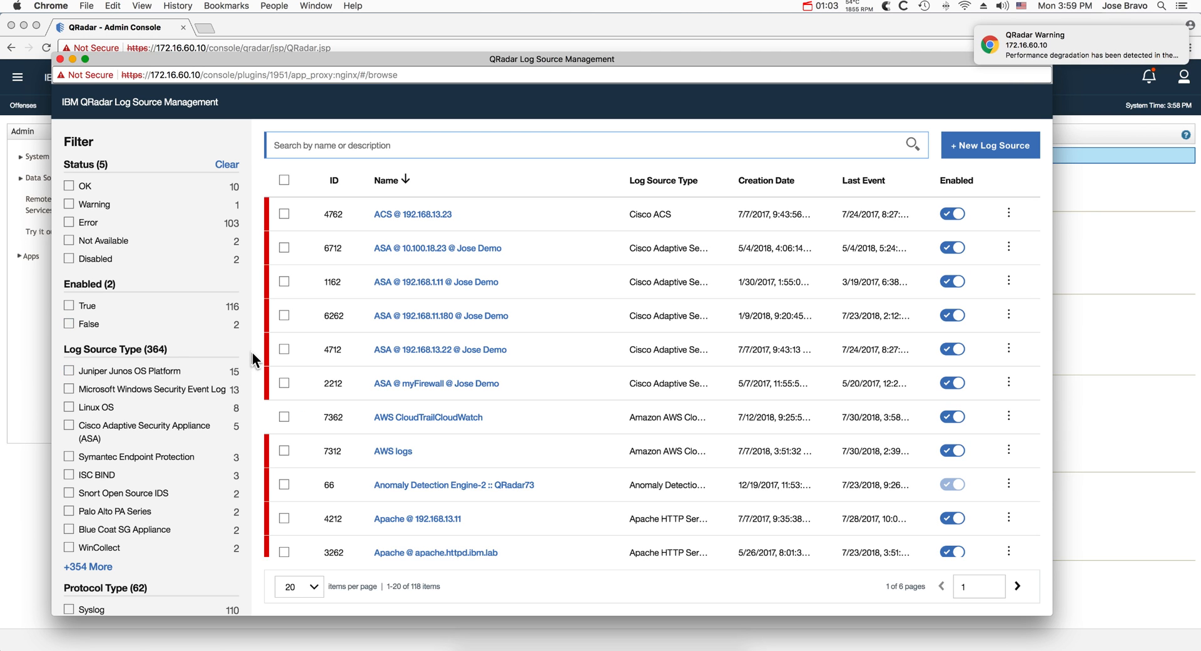
{"action": "left_click", "coordinate": [68, 389]}
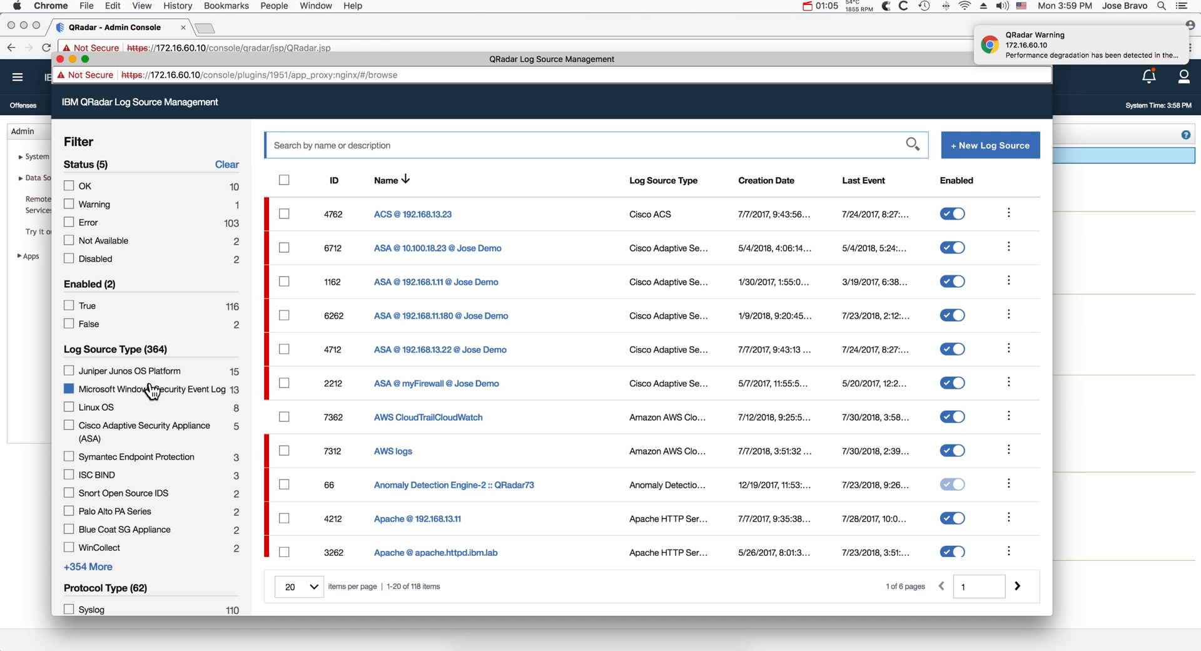
{"action": "left_click", "coordinate": [69, 392]}
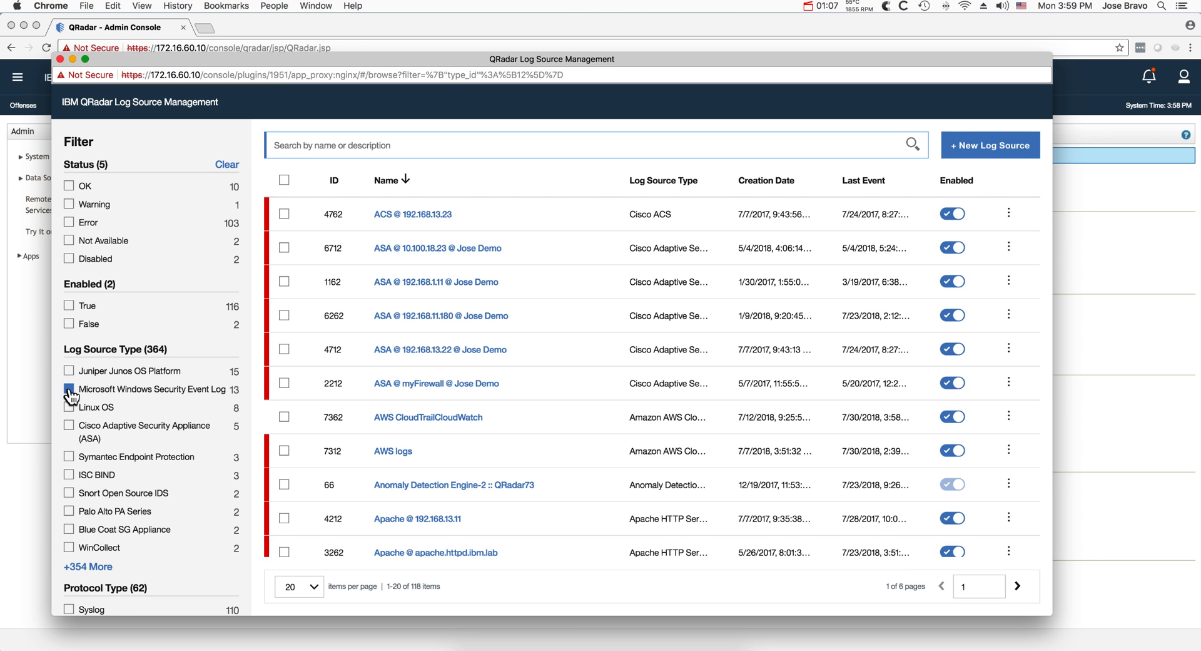
{"action": "left_click", "coordinate": [68, 370]}
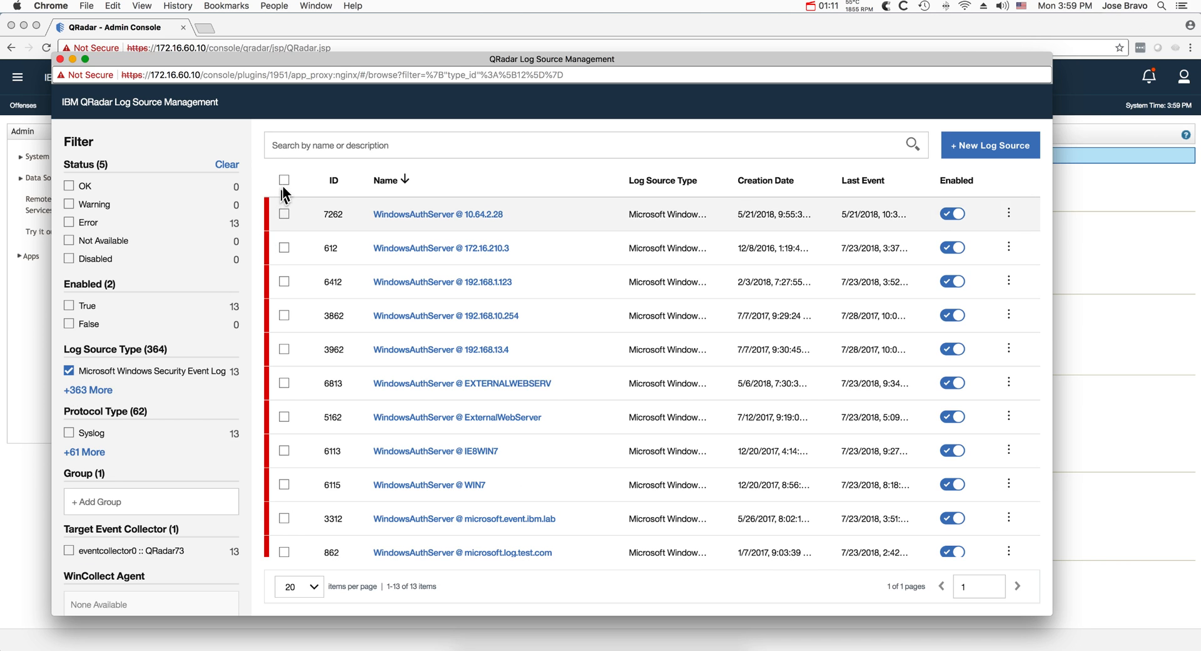
{"action": "left_click", "coordinate": [284, 179]}
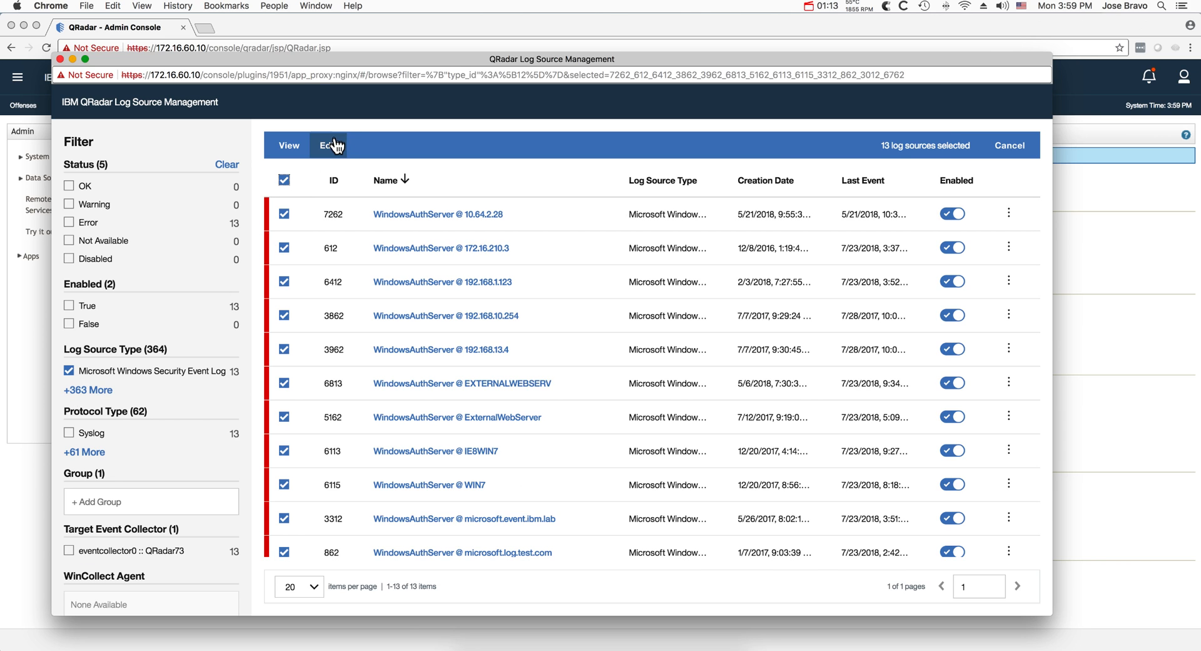
{"action": "left_click", "coordinate": [328, 145]}
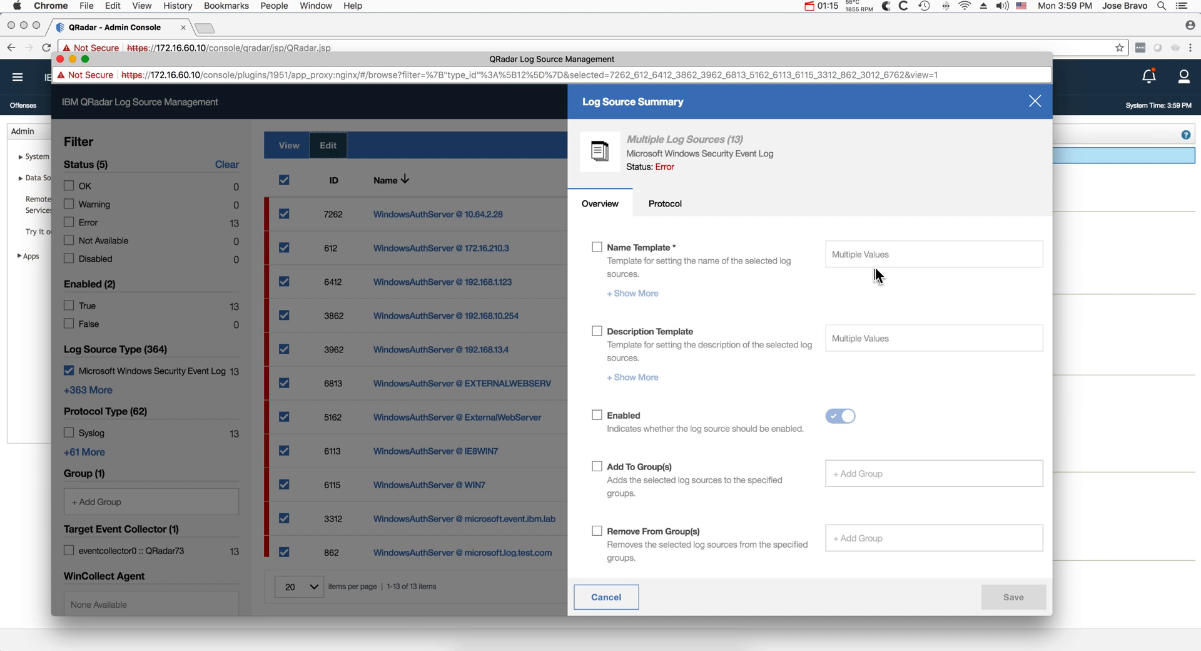
{"action": "mouse_move", "coordinate": [866, 416]}
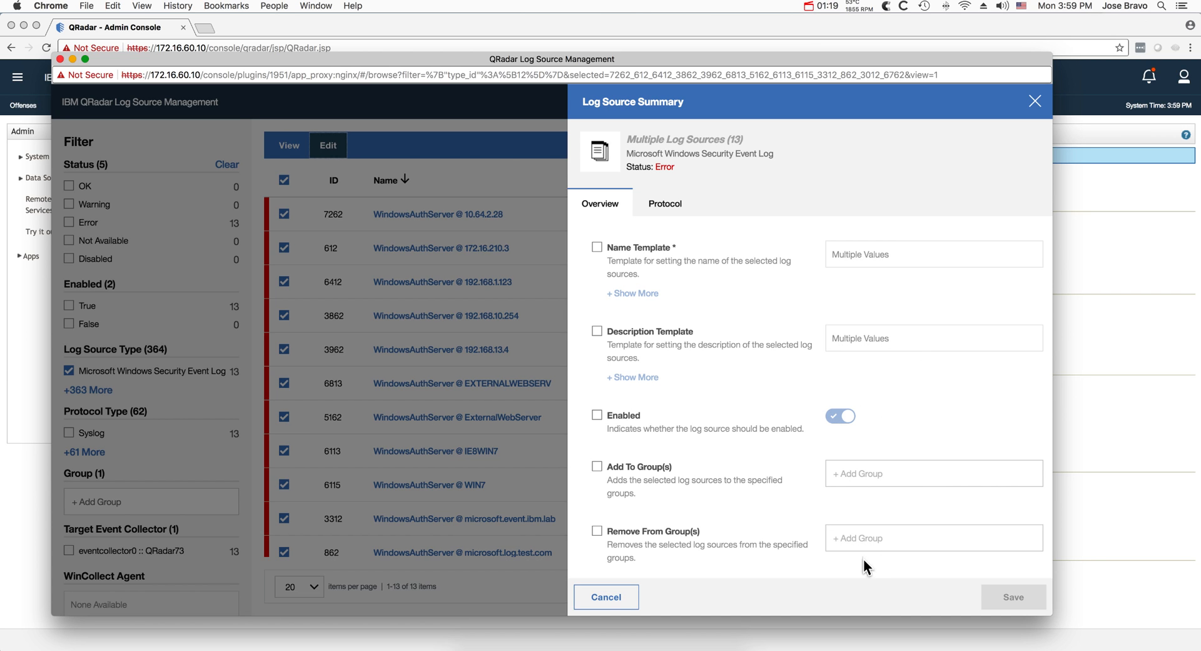
{"action": "mouse_move", "coordinate": [873, 587]}
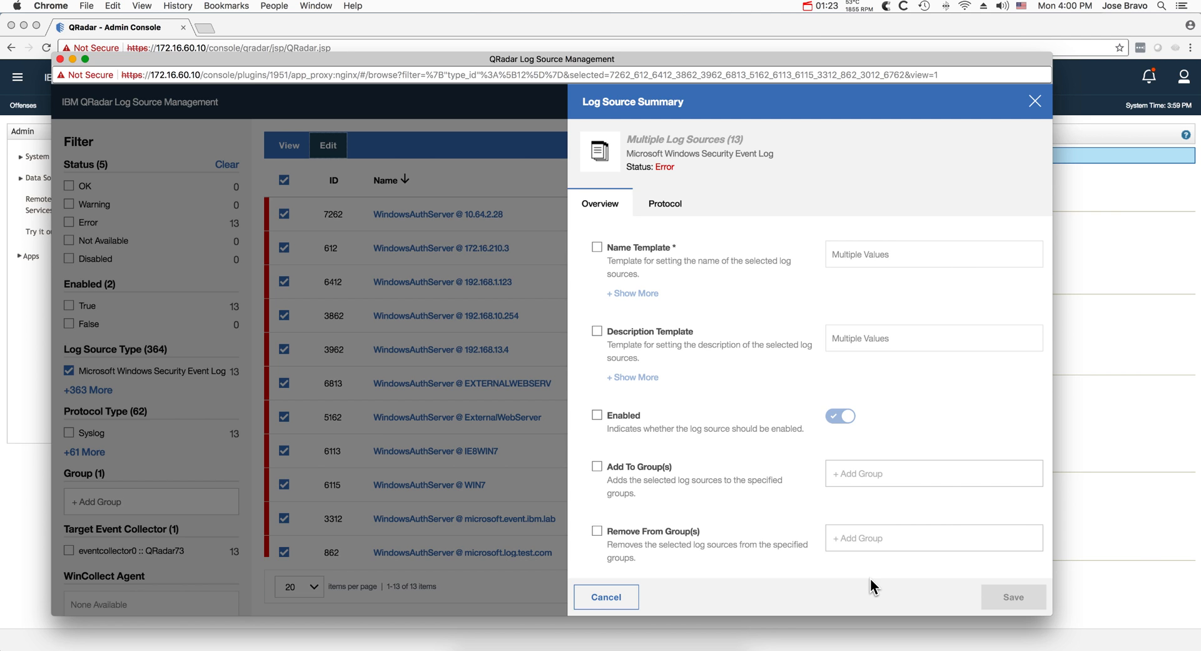
{"action": "mouse_move", "coordinate": [597, 248]}
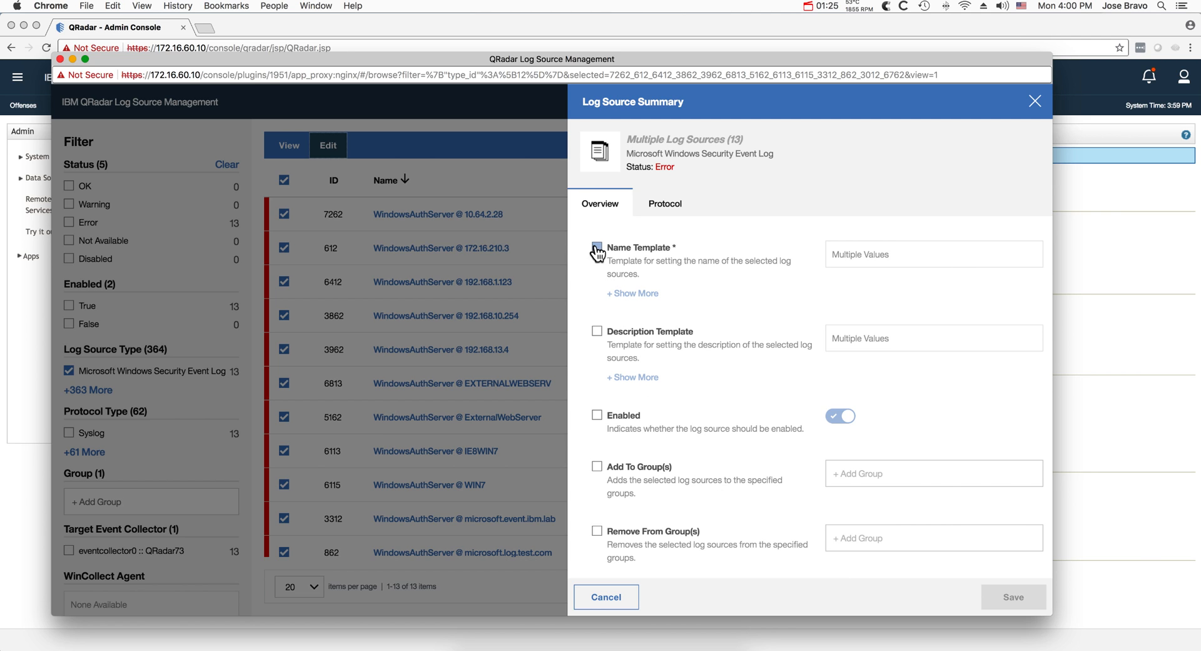
Step: Enable Name Template for the 13 sources, list its variables, and focus the template field
{"action": "left_click", "coordinate": [597, 248]}
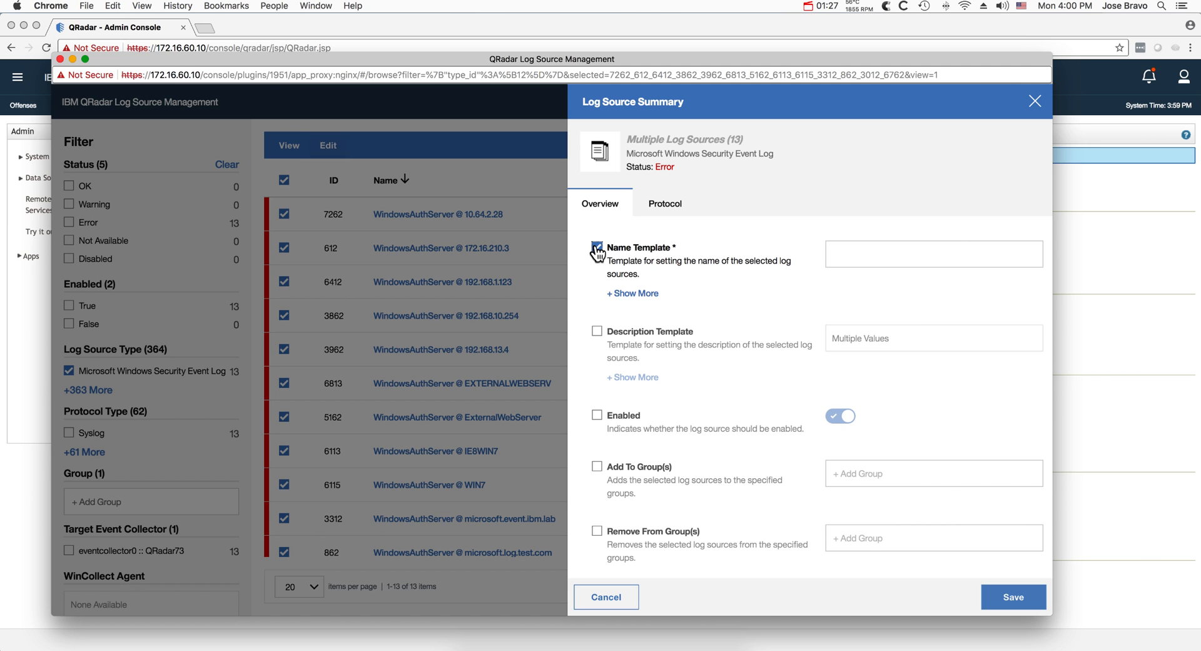
{"action": "left_click", "coordinate": [596, 247]}
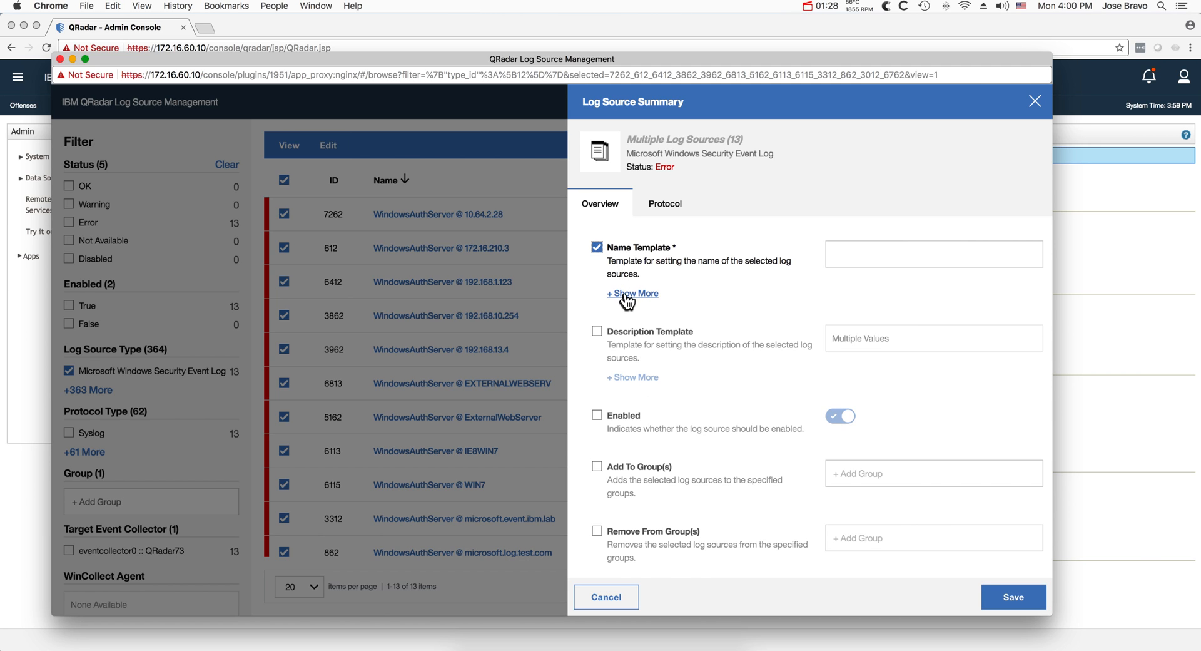
{"action": "left_click", "coordinate": [632, 294]}
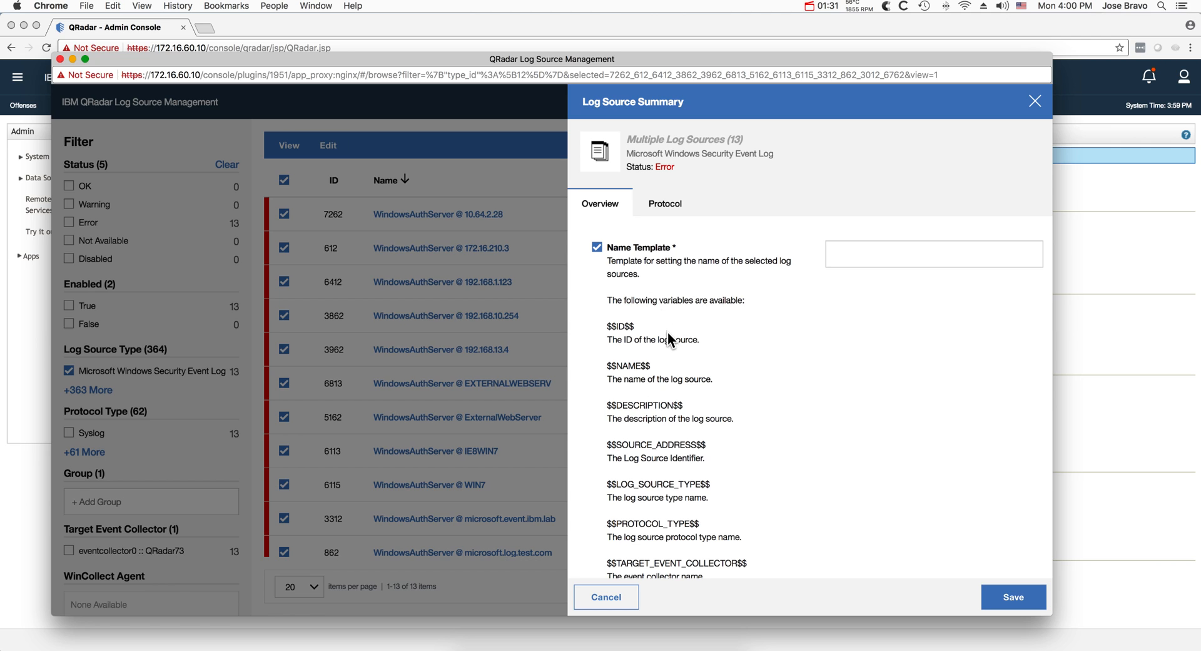
{"action": "mouse_move", "coordinate": [667, 370]}
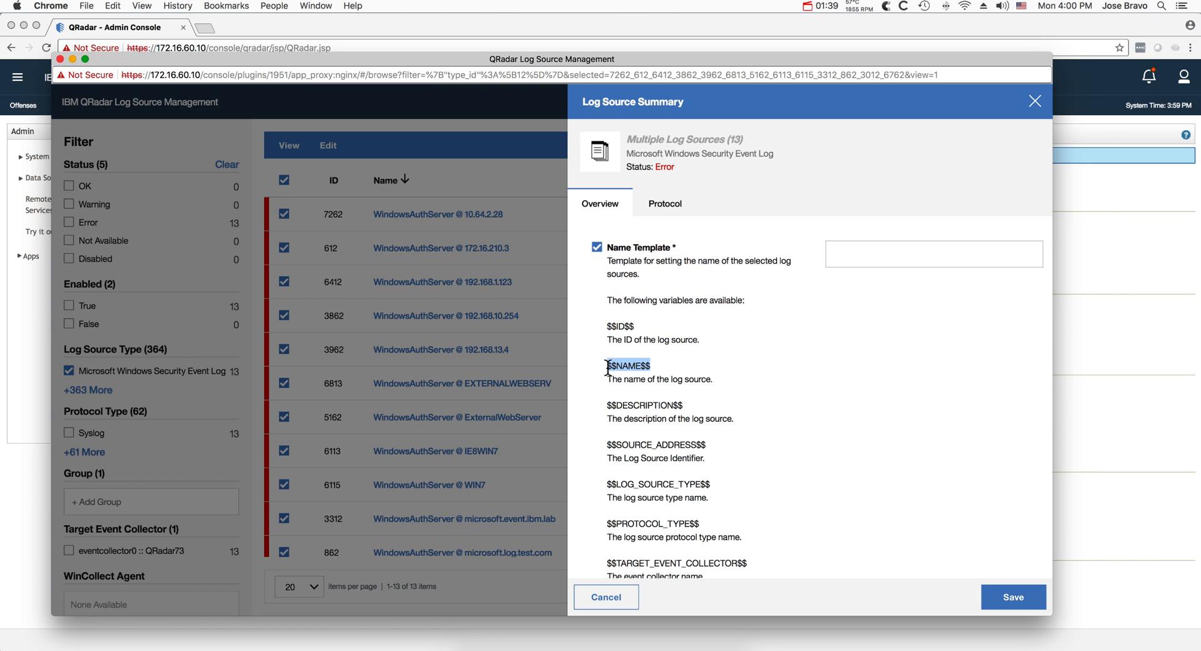
{"action": "left_click", "coordinate": [933, 253]}
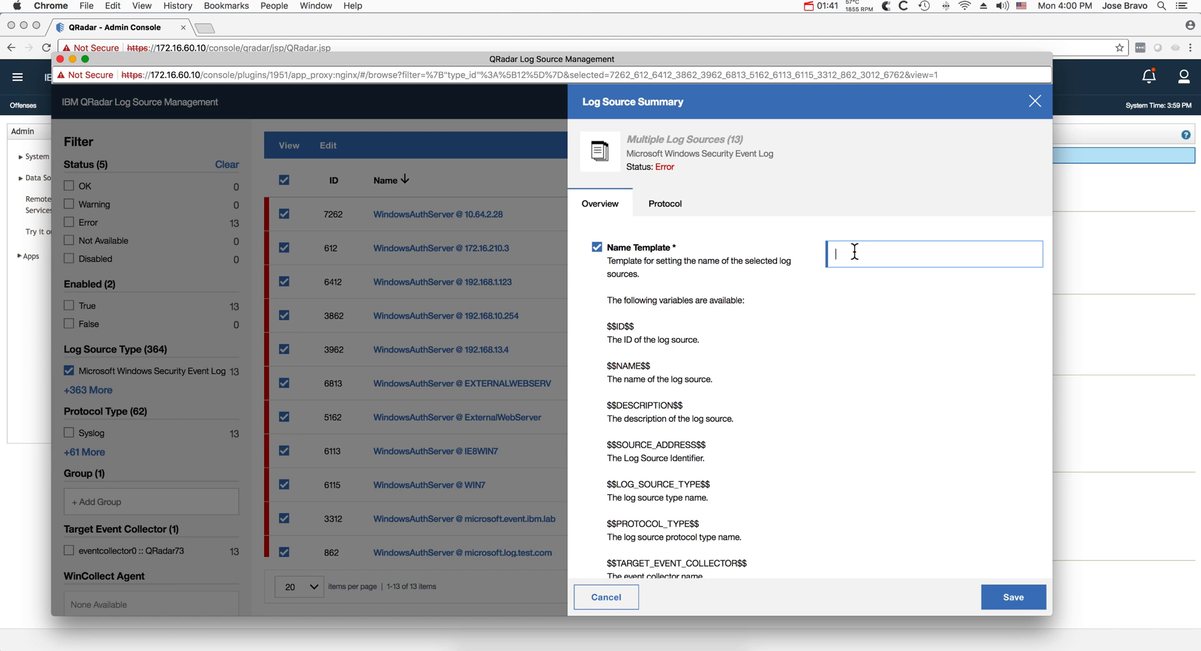
Step: Enter the name template '$$NAME$$ @ Jose Demo System' and save it
{"action": "type", "text": "$$NAME$$"}
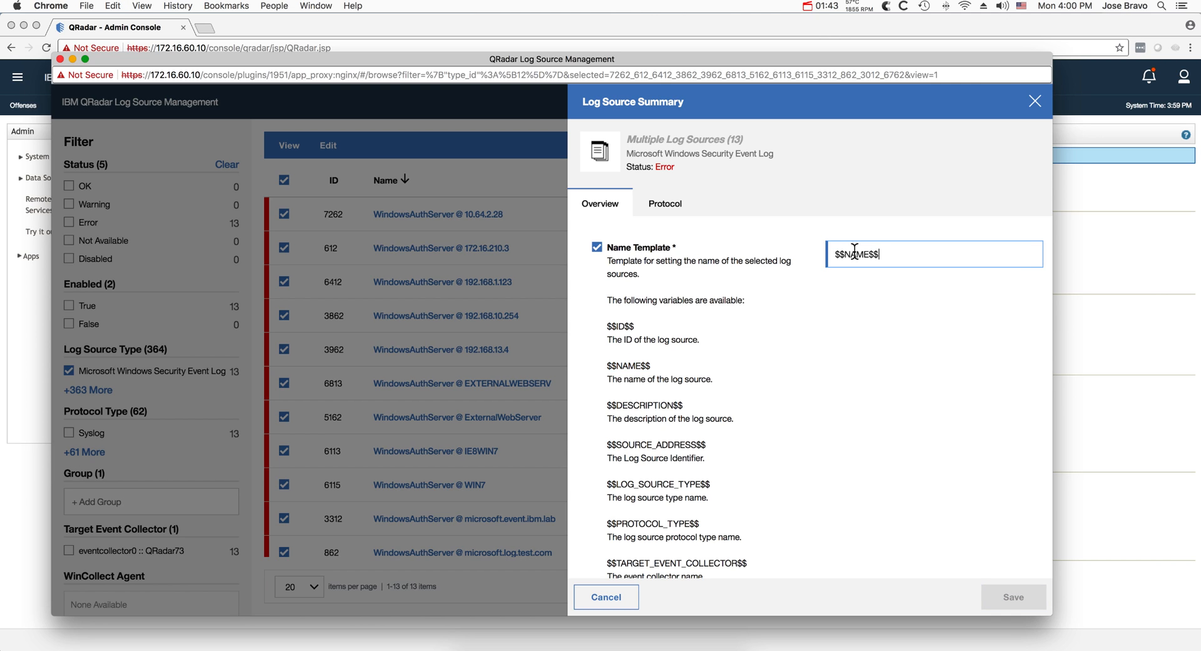
{"action": "type", "text": "@ Jose"}
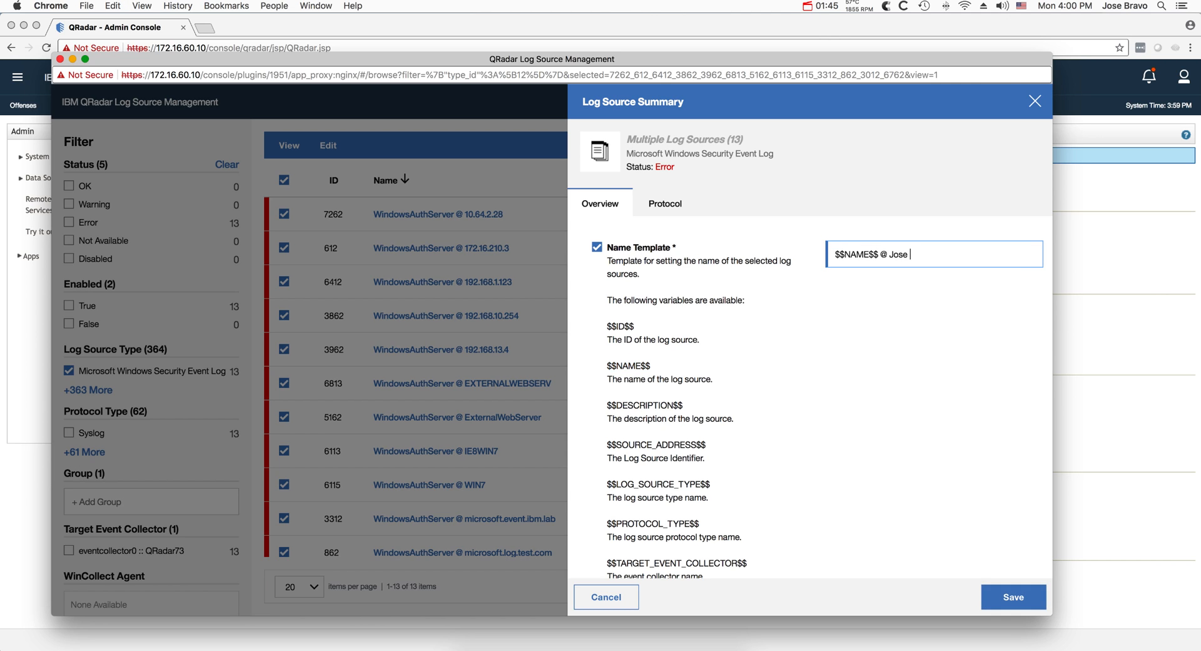
{"action": "type", "text": "Demo Sys"}
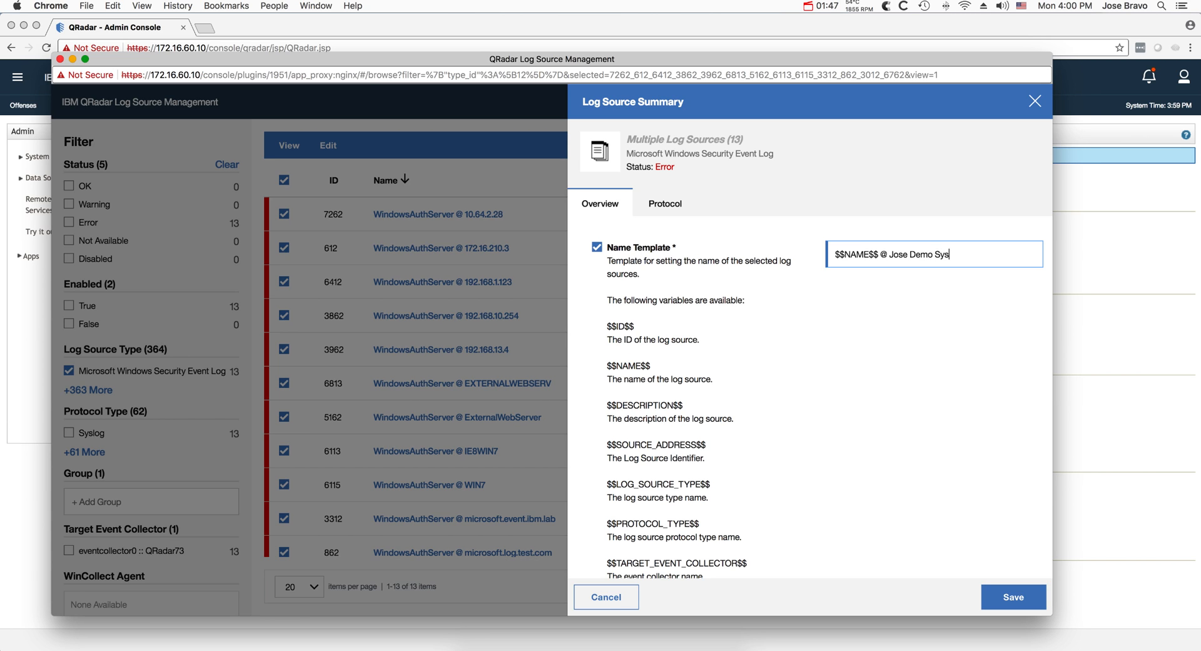
{"action": "type", "text": "tem"}
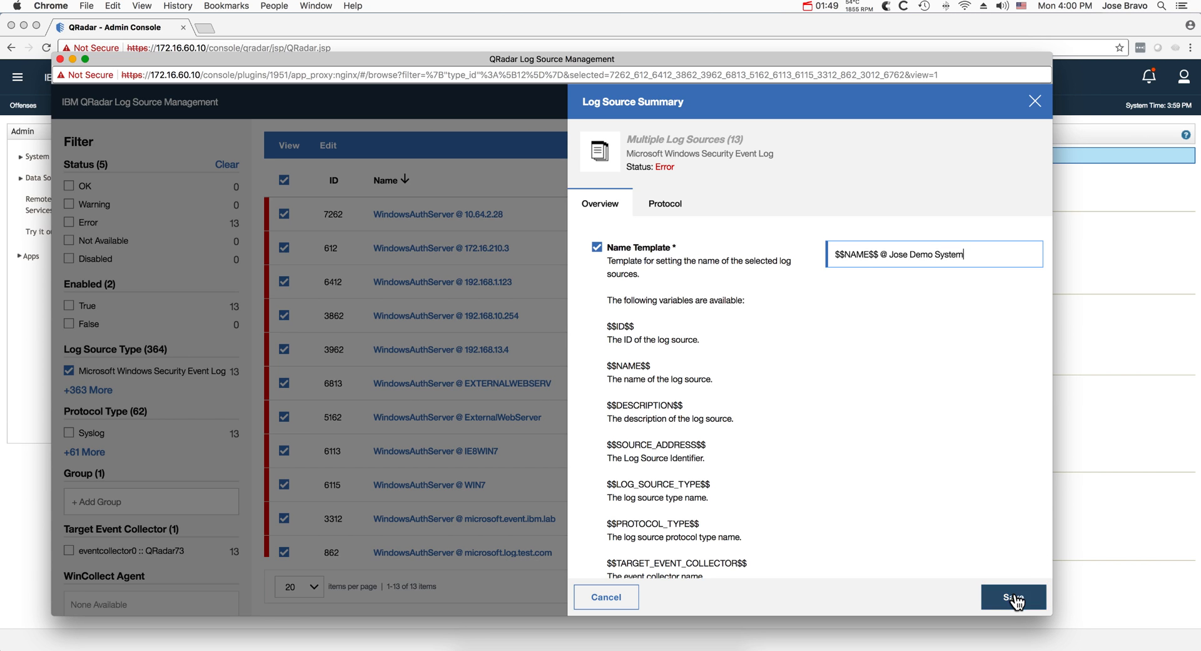
{"action": "left_click", "coordinate": [1013, 596]}
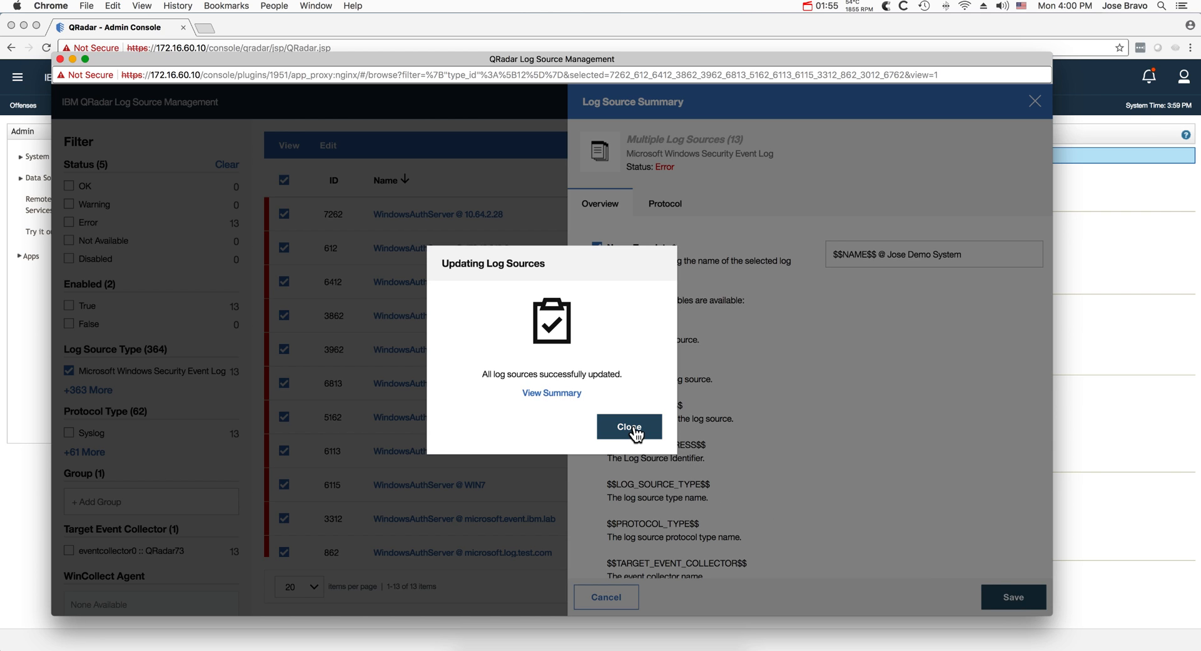
Step: Dismiss the update confirmation and close the Log Source Summary panel
{"action": "left_click", "coordinate": [628, 426]}
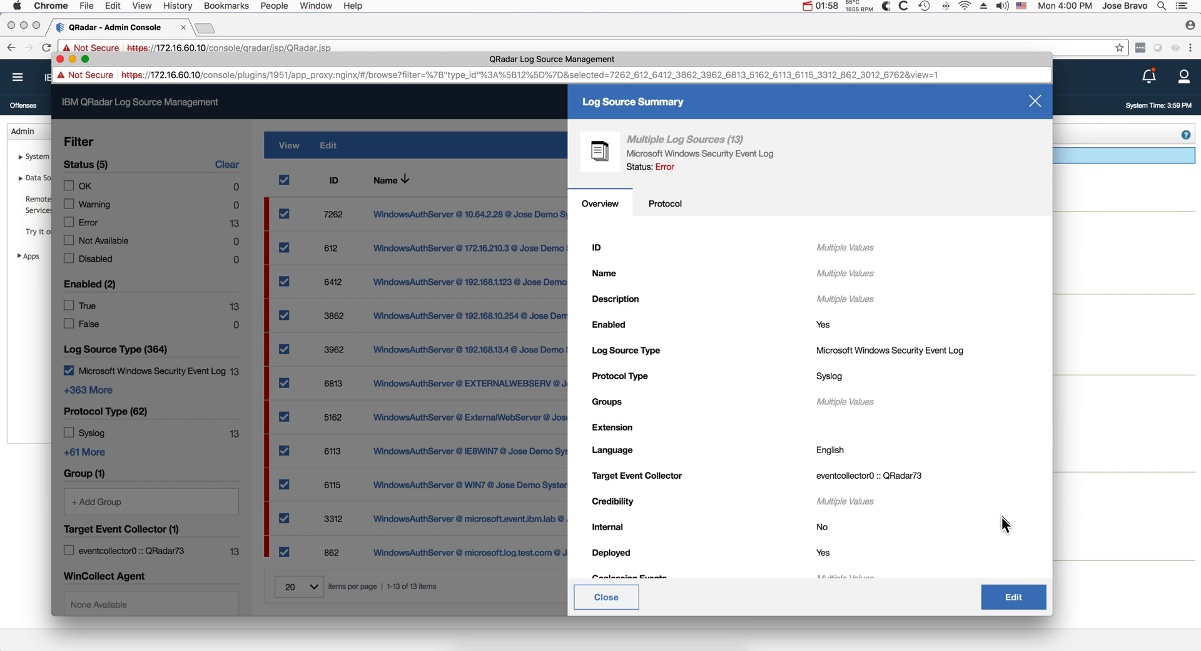
{"action": "left_click", "coordinate": [605, 597]}
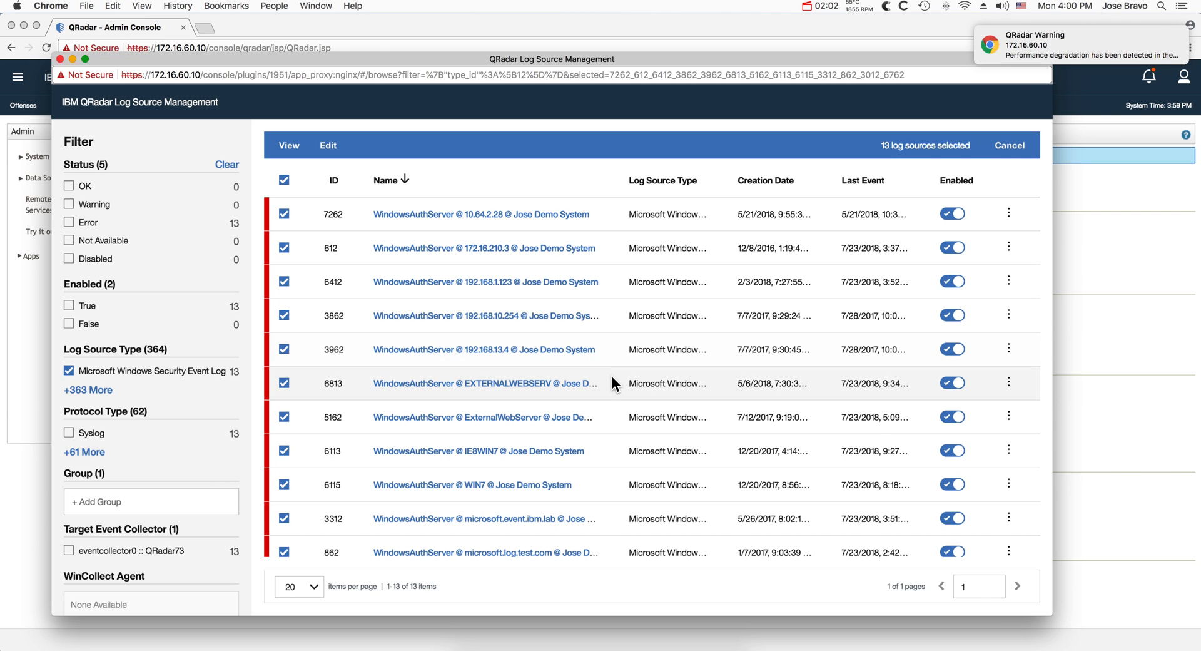
{"action": "mouse_move", "coordinate": [609, 419]}
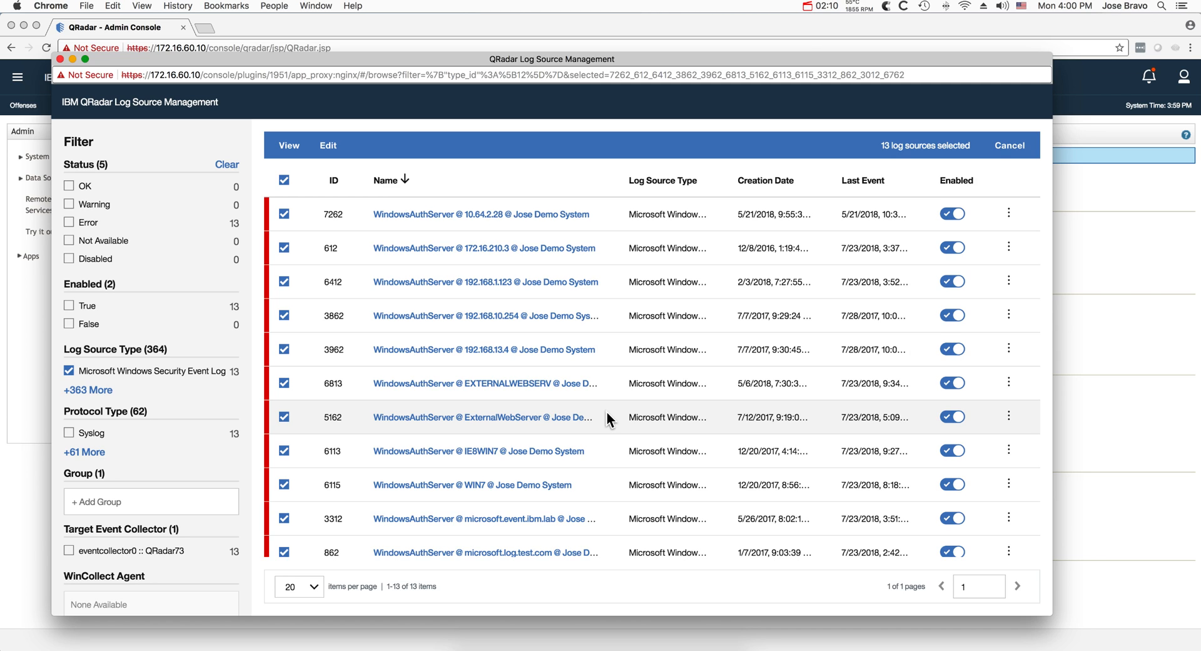
{"action": "mouse_move", "coordinate": [574, 411]}
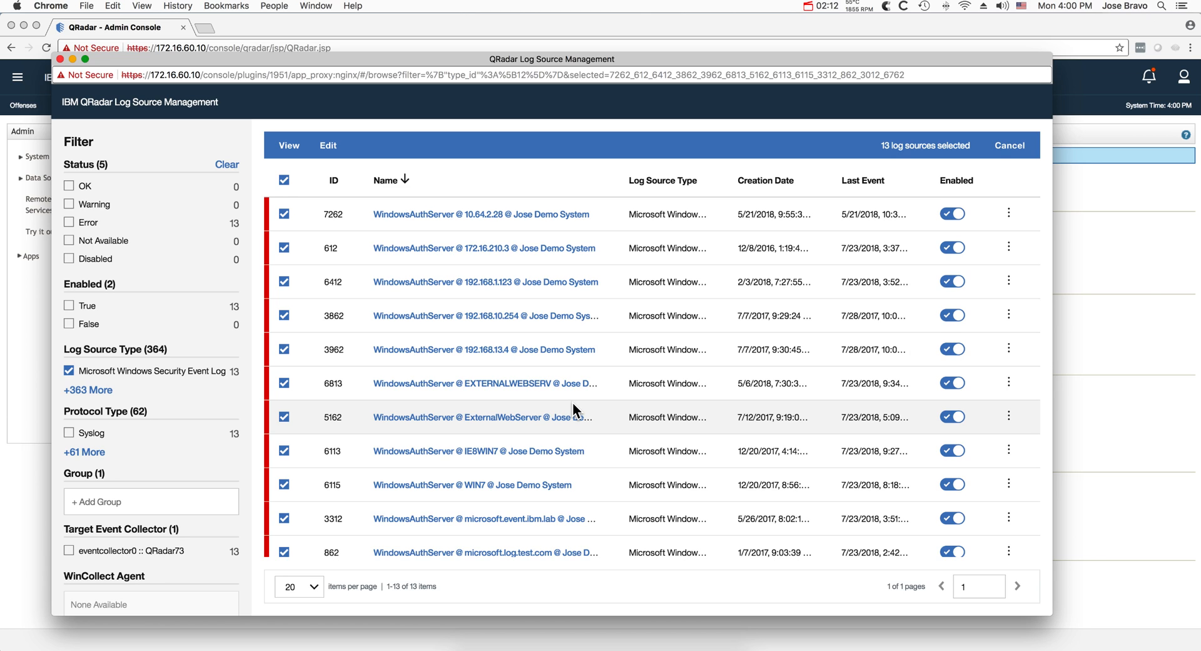